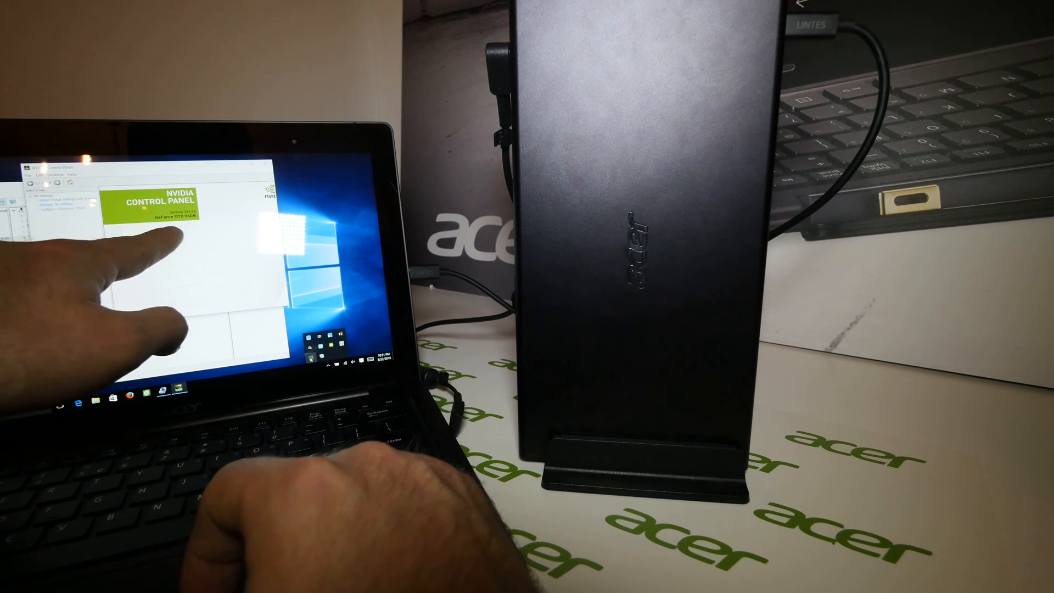
Let NVIDIA Control Panel finish loading onto the 'Adjust Image Settings with Preview' page
{"action": "left_click", "coordinate": [47, 198]}
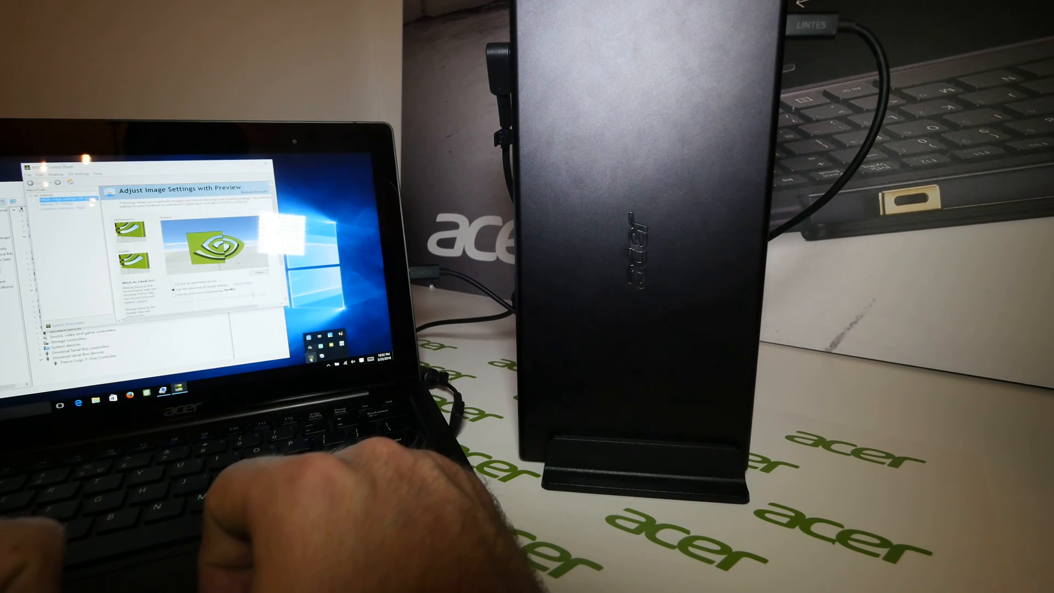